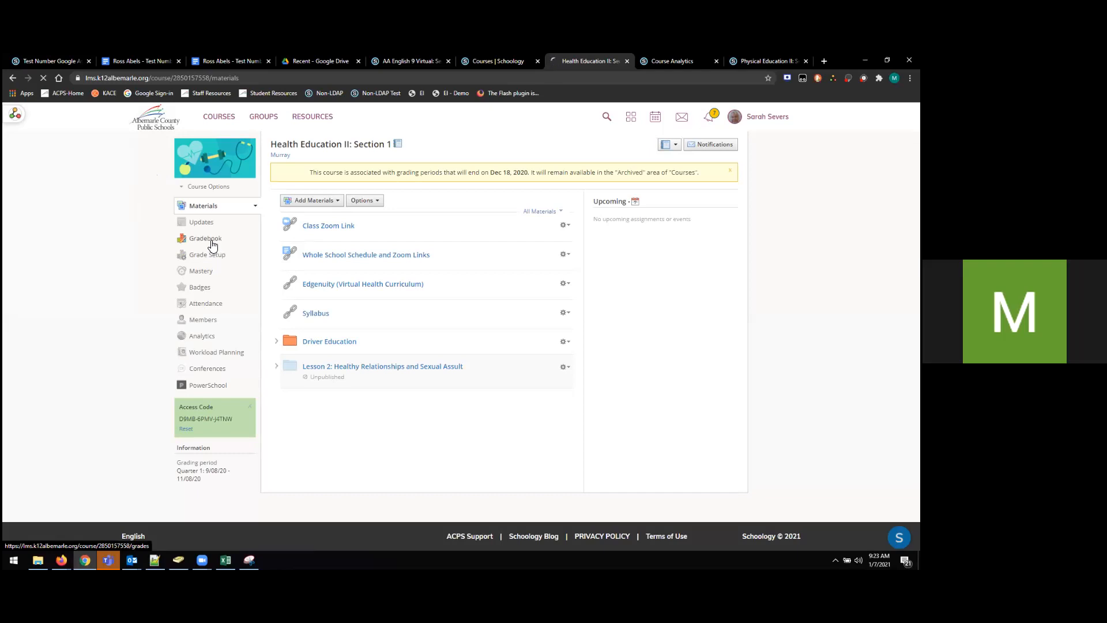
- Open the Health Education II gradebook and show its additional actions menu
{"action": "left_click", "coordinate": [206, 238]}
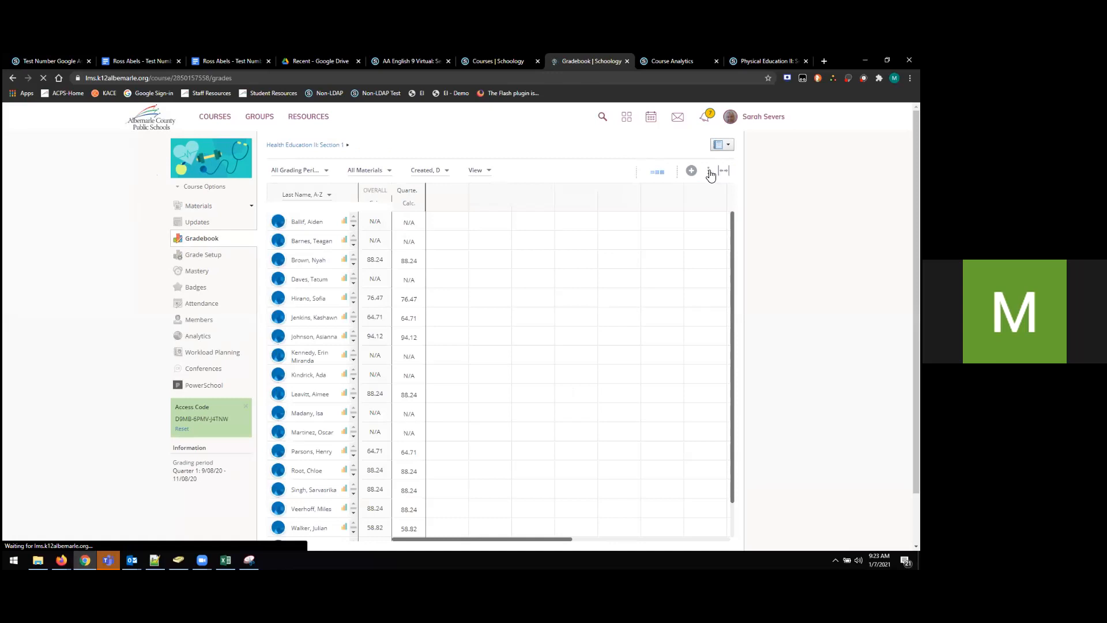
{"action": "left_click", "coordinate": [708, 170]}
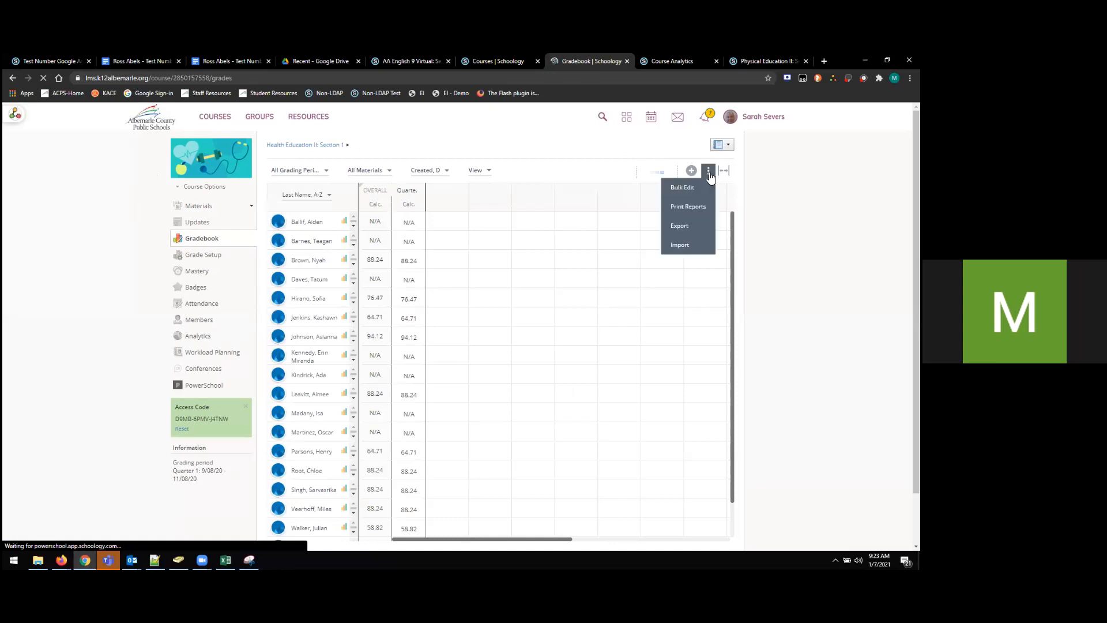
{"action": "mouse_move", "coordinate": [681, 187]}
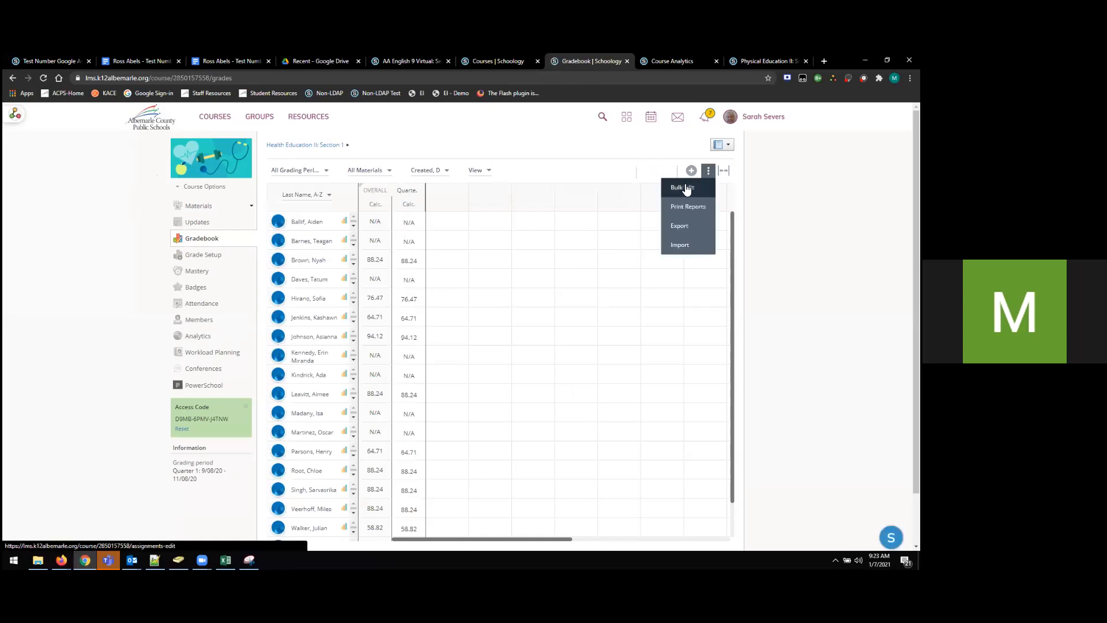
- Open Bulk Edit, check the Driver Ed pre-assessment's category choices and leave it Ungraded
{"action": "left_click", "coordinate": [680, 187]}
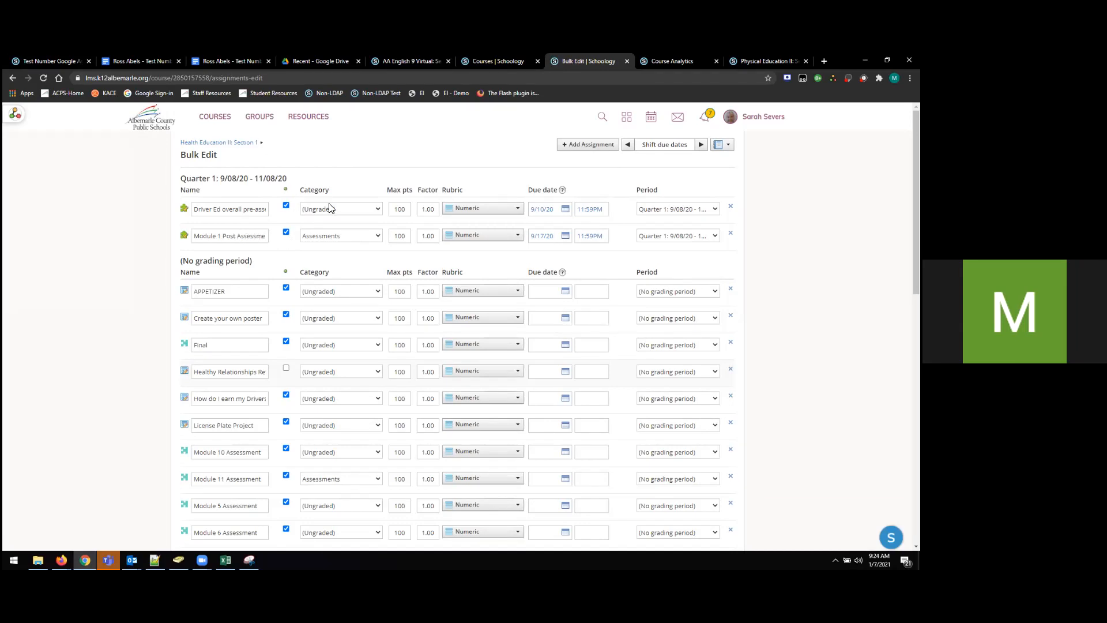
{"action": "left_click", "coordinate": [341, 208]}
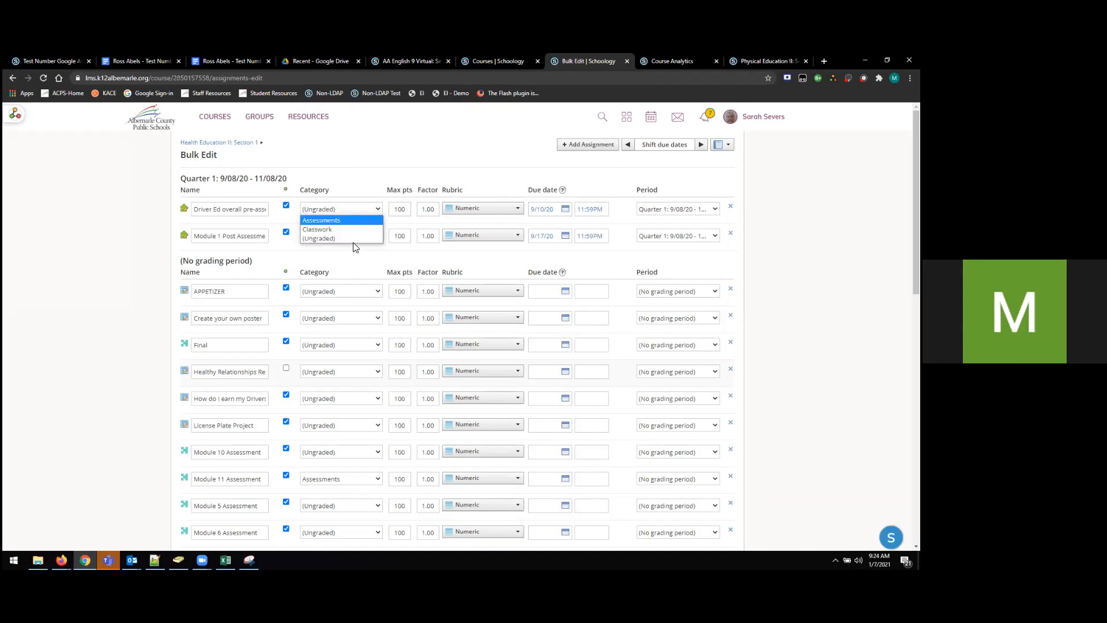
{"action": "left_click", "coordinate": [320, 219]}
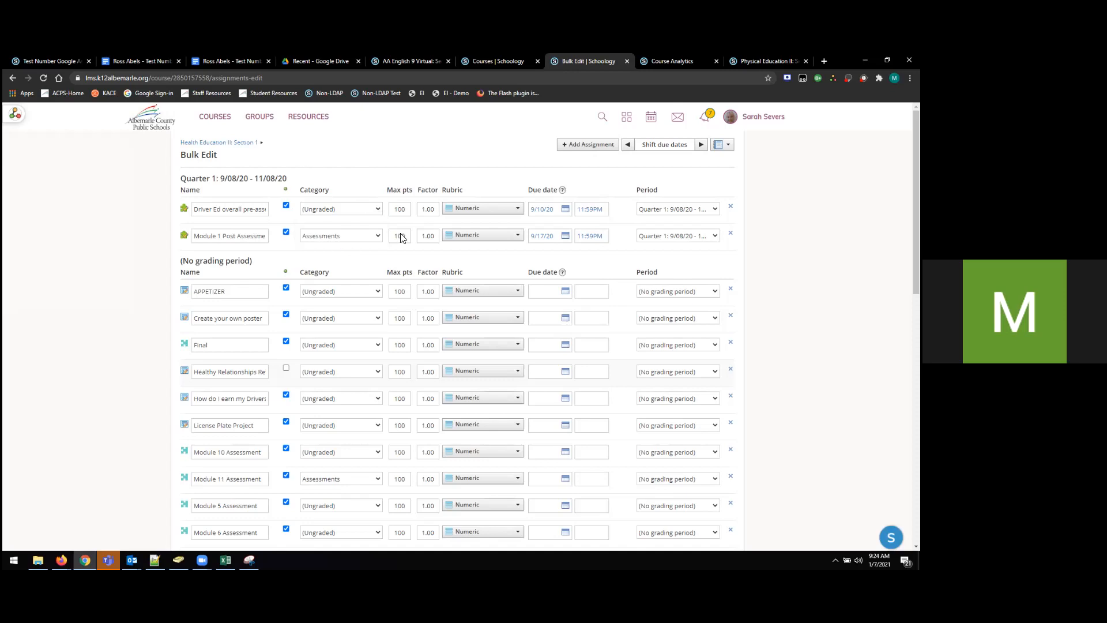
{"action": "mouse_move", "coordinate": [656, 239]}
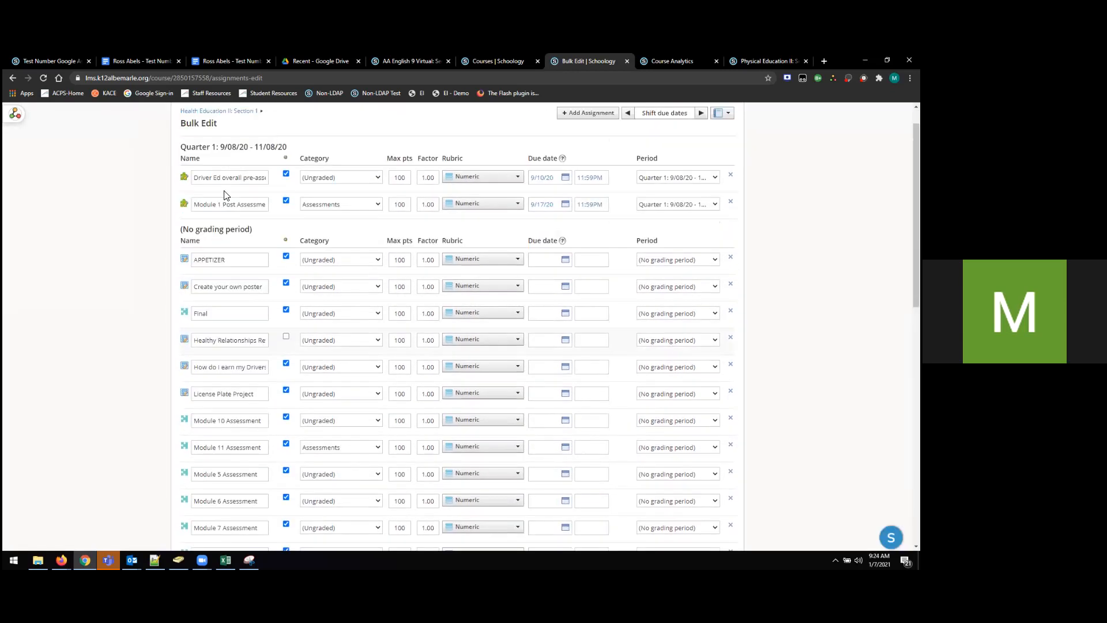
{"action": "scroll", "scroll_direction": "down", "scroll_amount": 3}
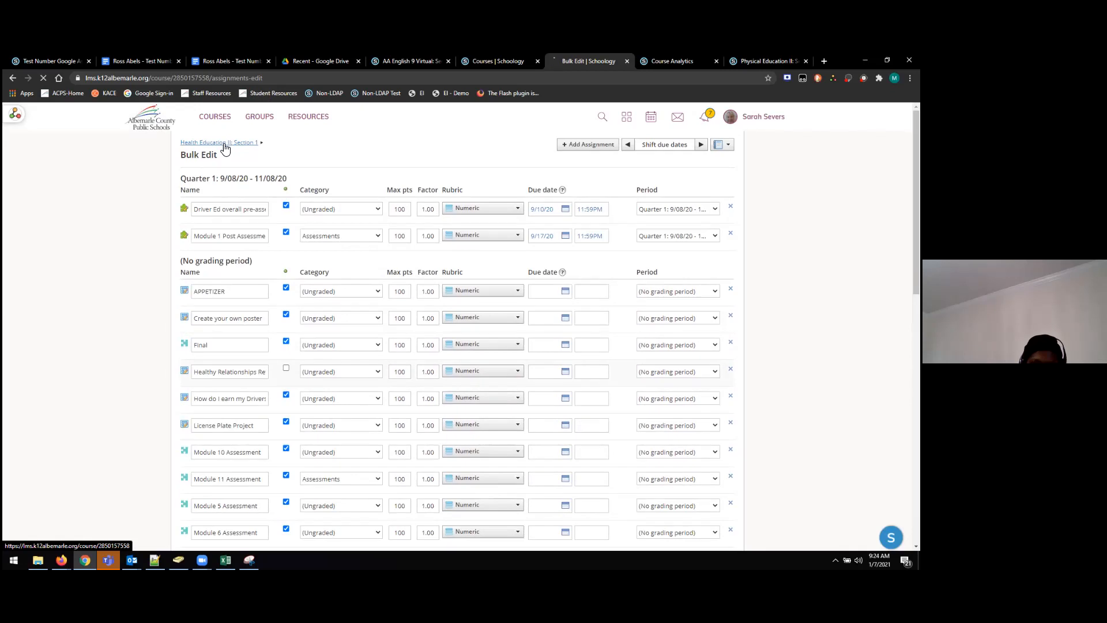
- Return to the course, open Course Analytics and select the first student
{"action": "left_click", "coordinate": [217, 141]}
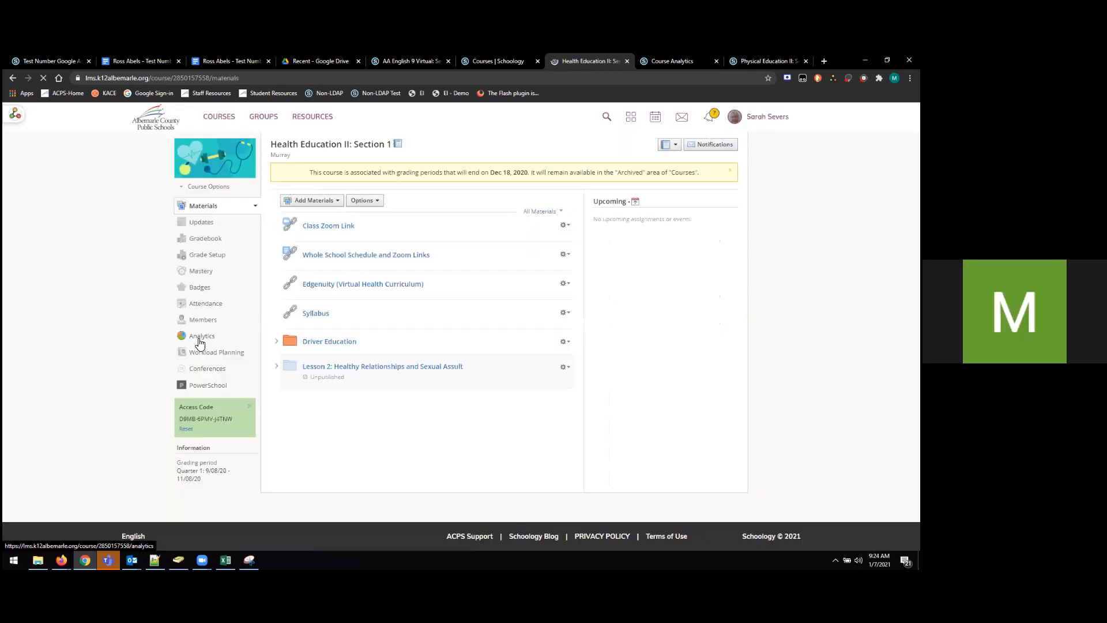
{"action": "left_click", "coordinate": [201, 335]}
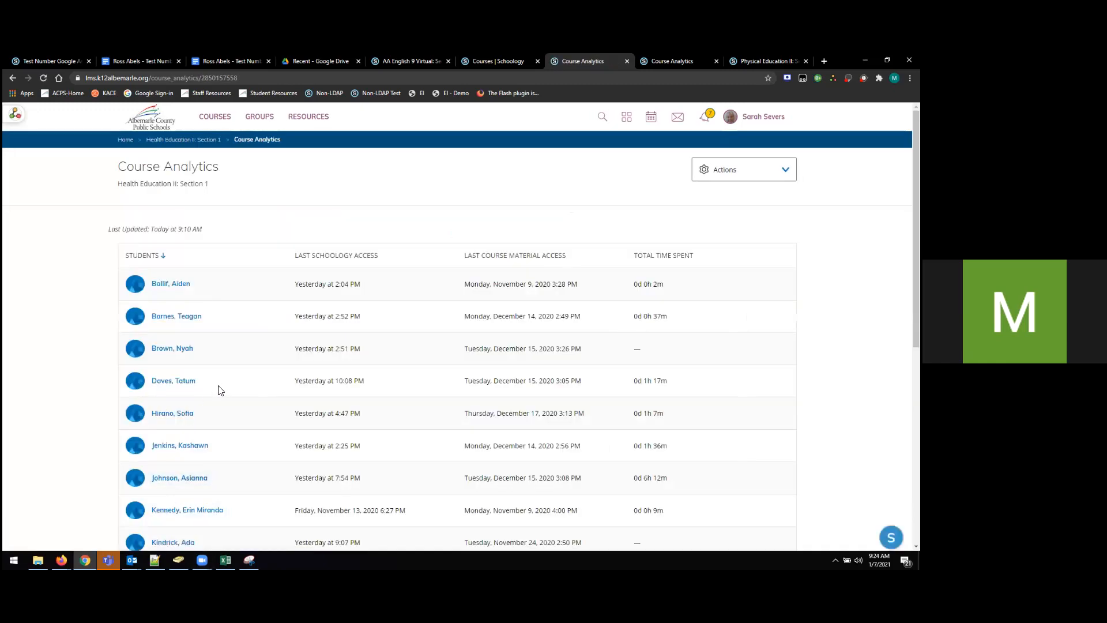
{"action": "left_click", "coordinate": [171, 283]}
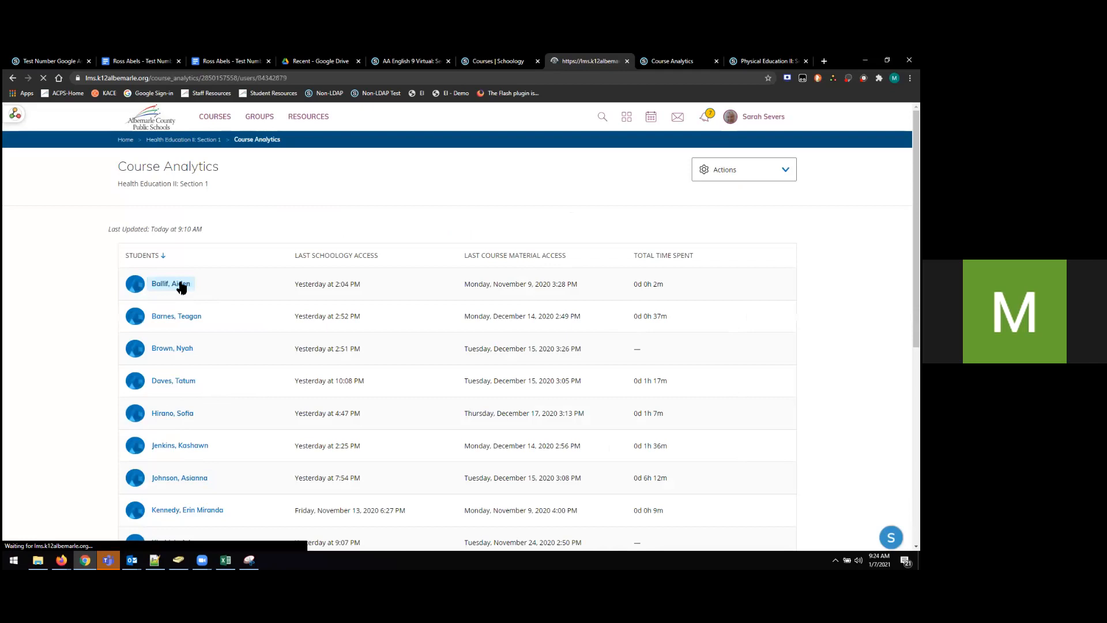
{"action": "left_click", "coordinate": [170, 283]}
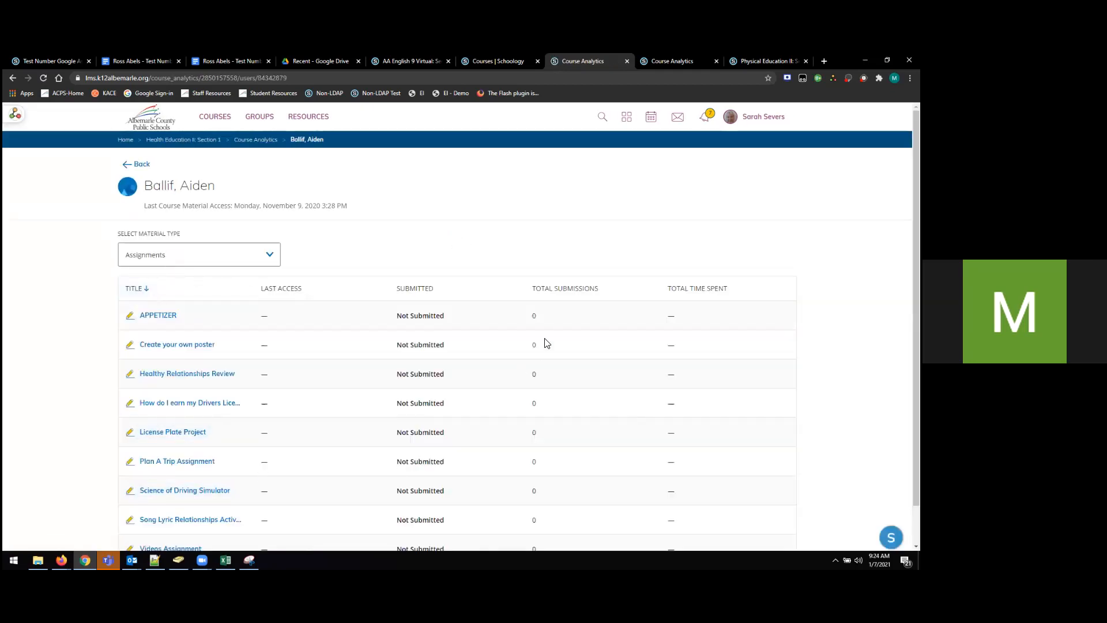
{"action": "scroll", "scroll_direction": "down", "scroll_amount": 3}
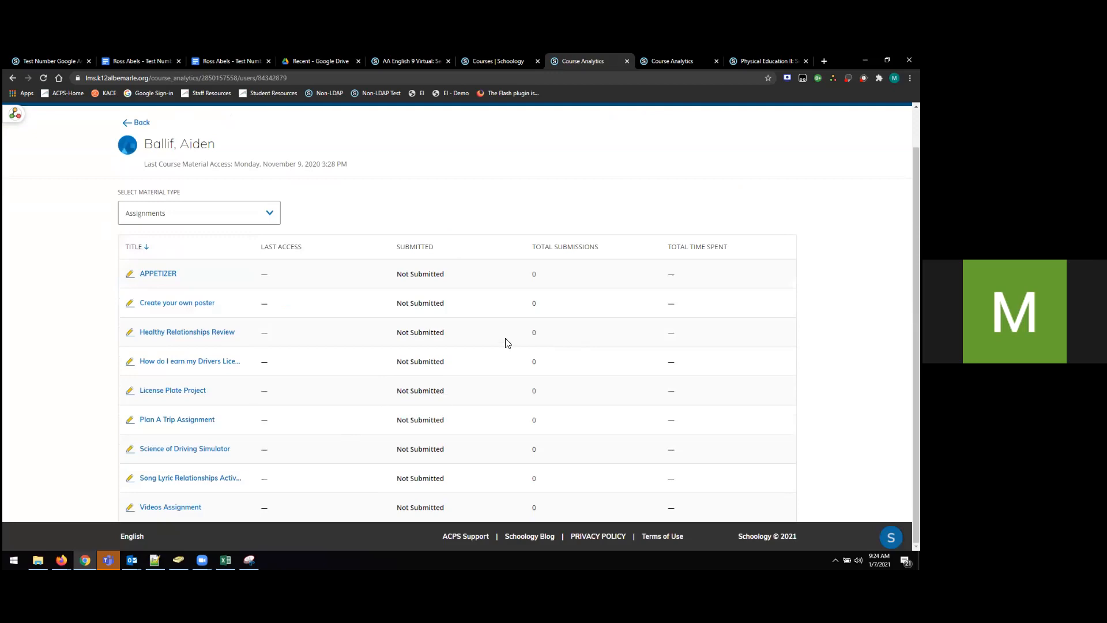
{"action": "left_click", "coordinate": [414, 247]}
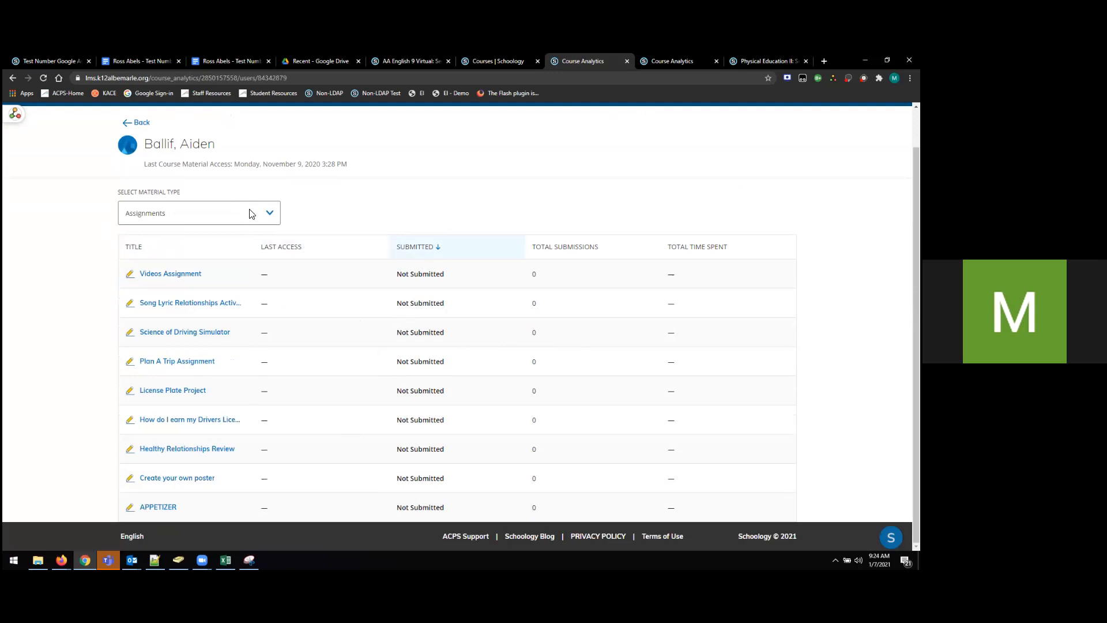
- Switch to his Tests/Quizzes records, then go back to the student list
{"action": "left_click", "coordinate": [197, 213]}
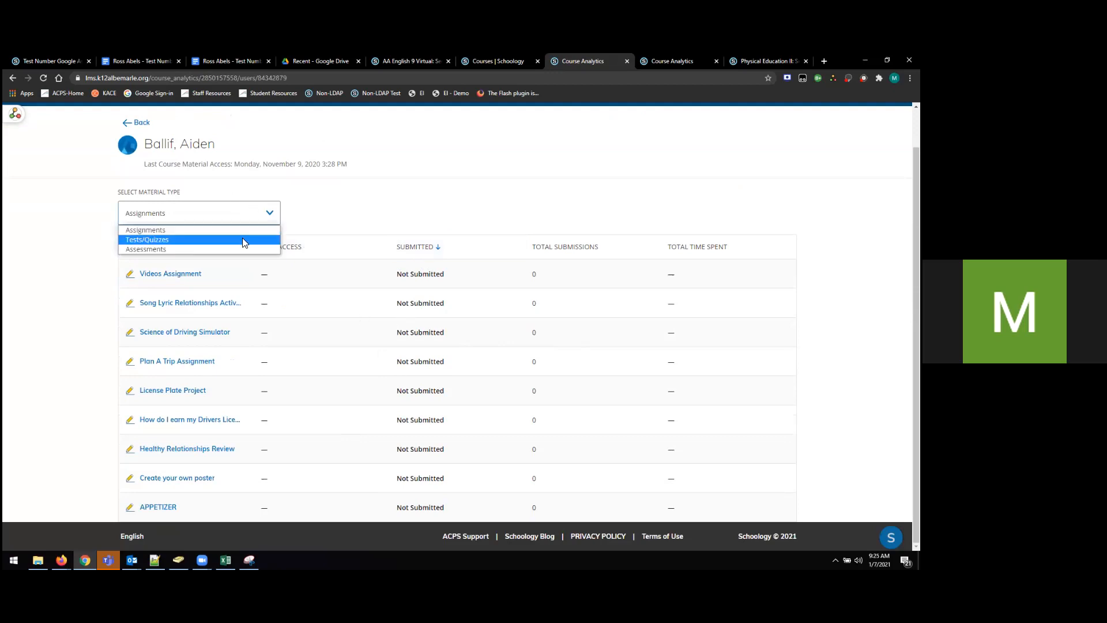
{"action": "left_click", "coordinate": [147, 240]}
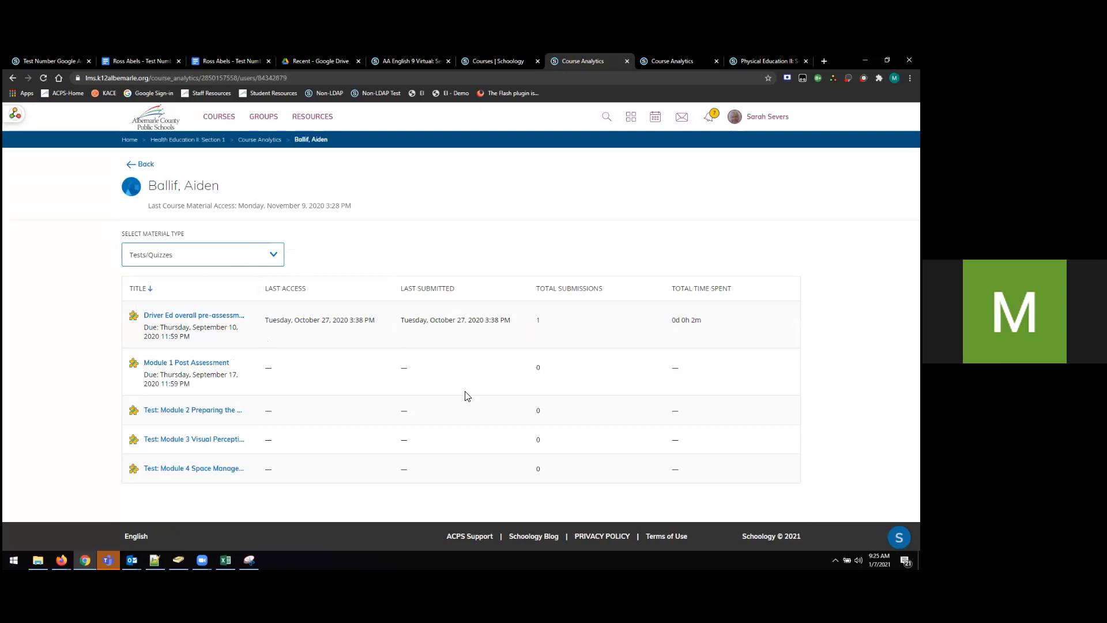
{"action": "left_click", "coordinate": [203, 254]}
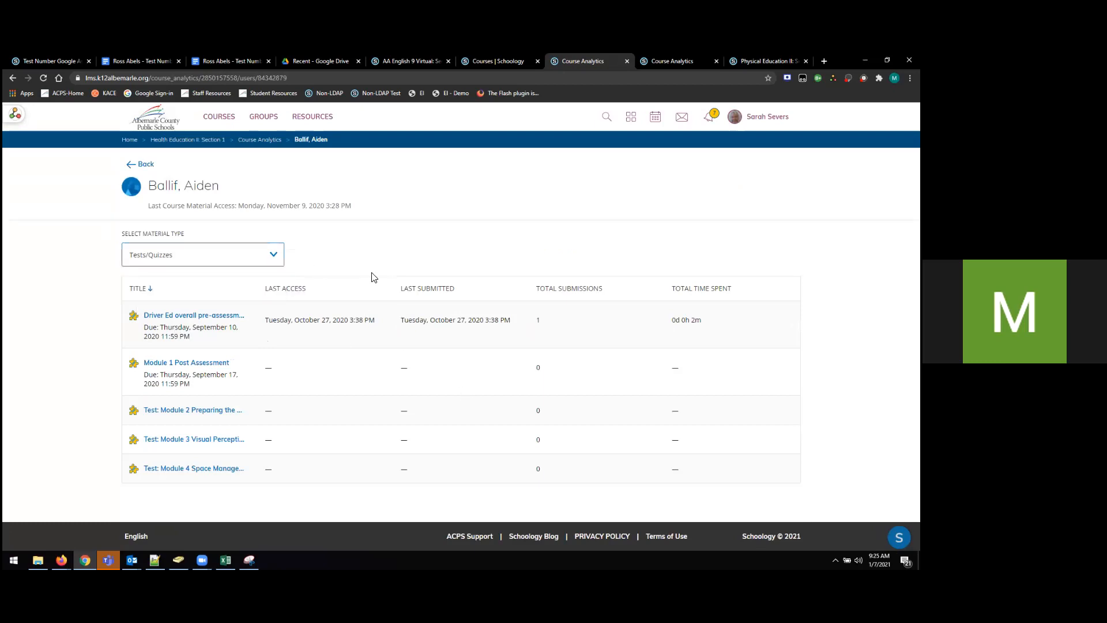
{"action": "left_click", "coordinate": [285, 289]}
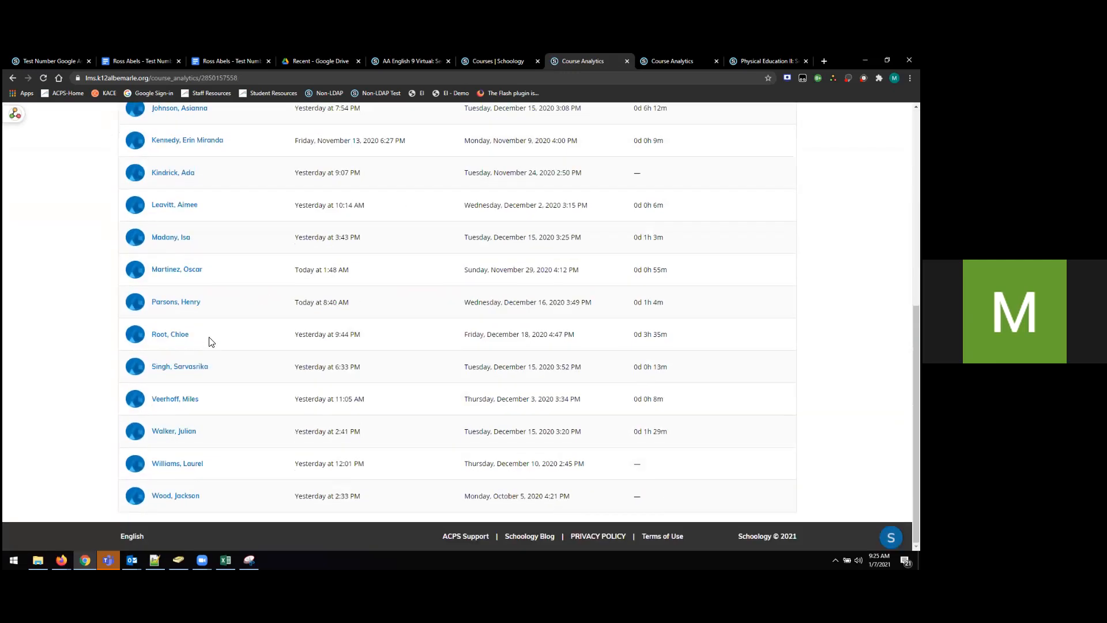
{"action": "left_click", "coordinate": [169, 334]}
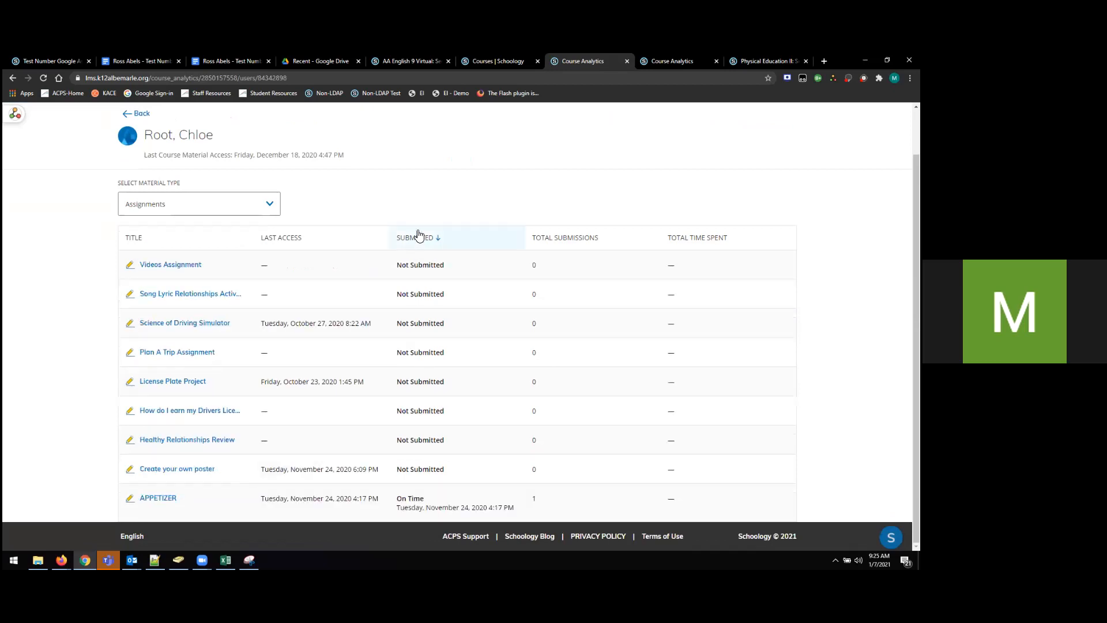
{"action": "left_click", "coordinate": [415, 237]}
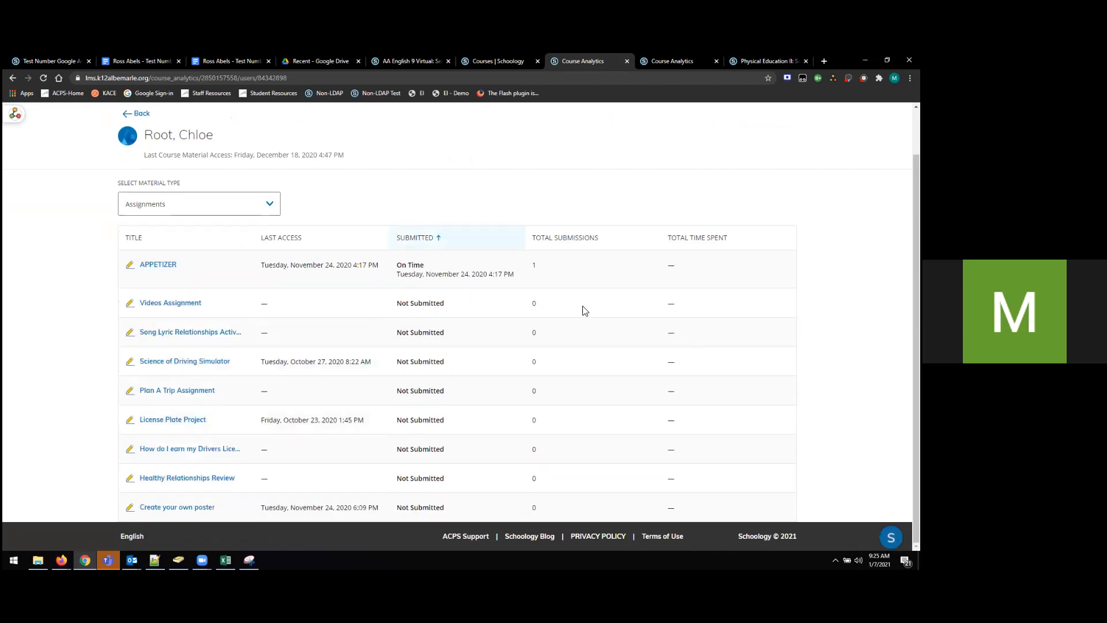
{"action": "left_click", "coordinate": [198, 203]}
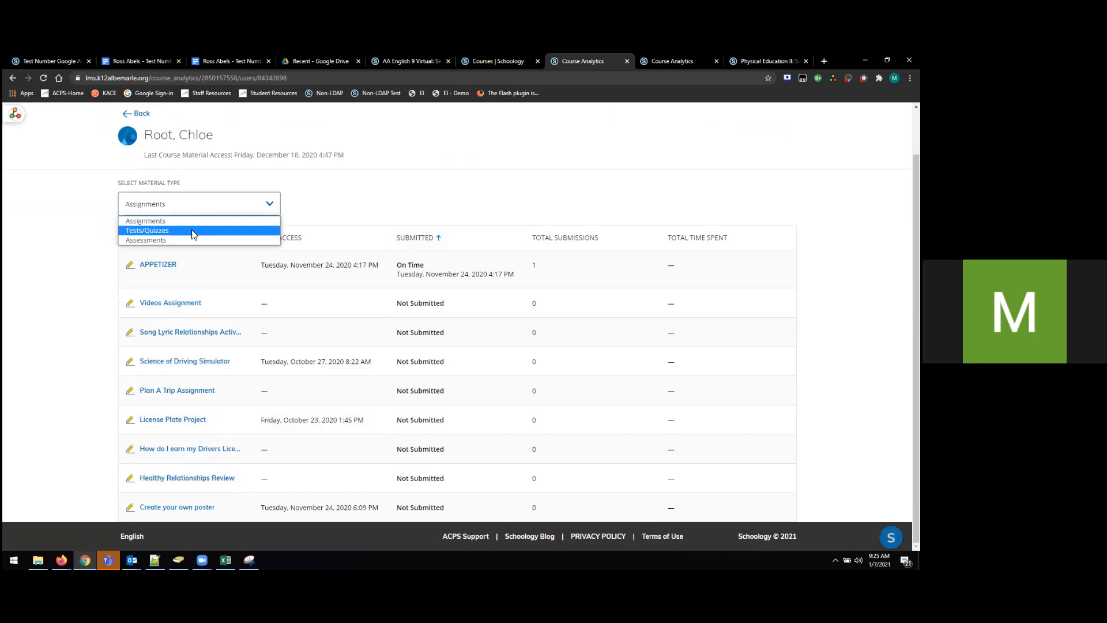
{"action": "left_click", "coordinate": [146, 231]}
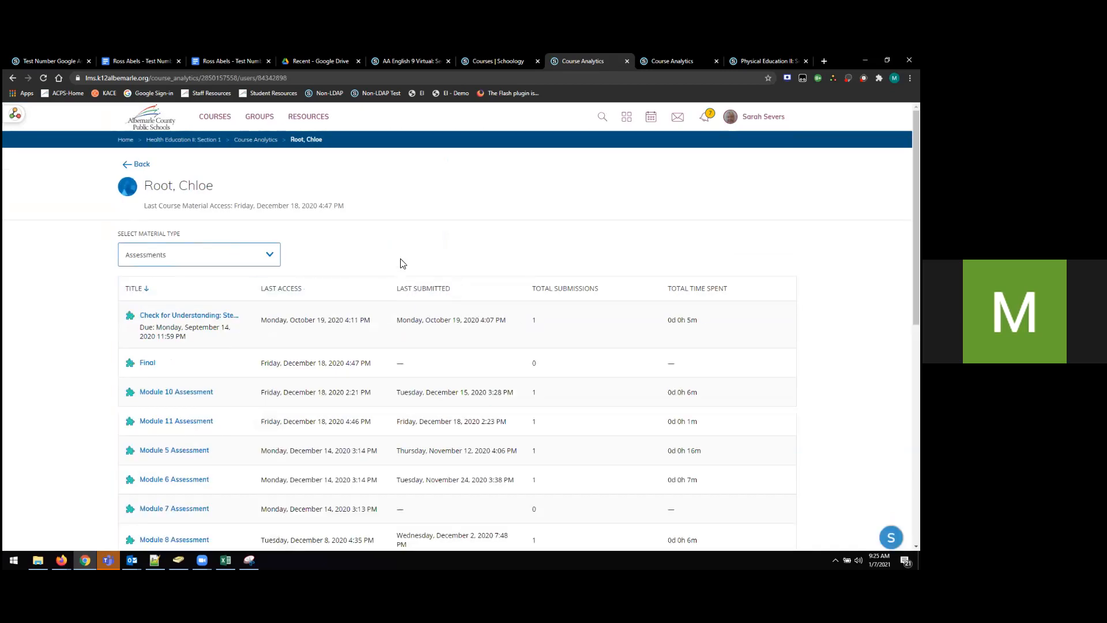
{"action": "left_click", "coordinate": [423, 288]}
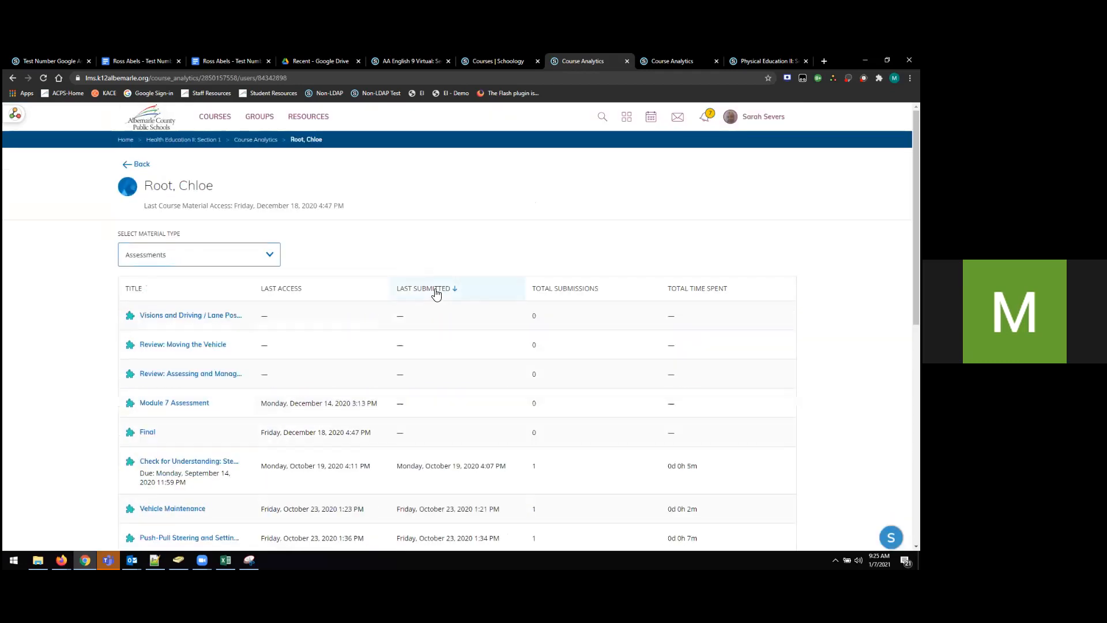
{"action": "mouse_move", "coordinate": [379, 334]}
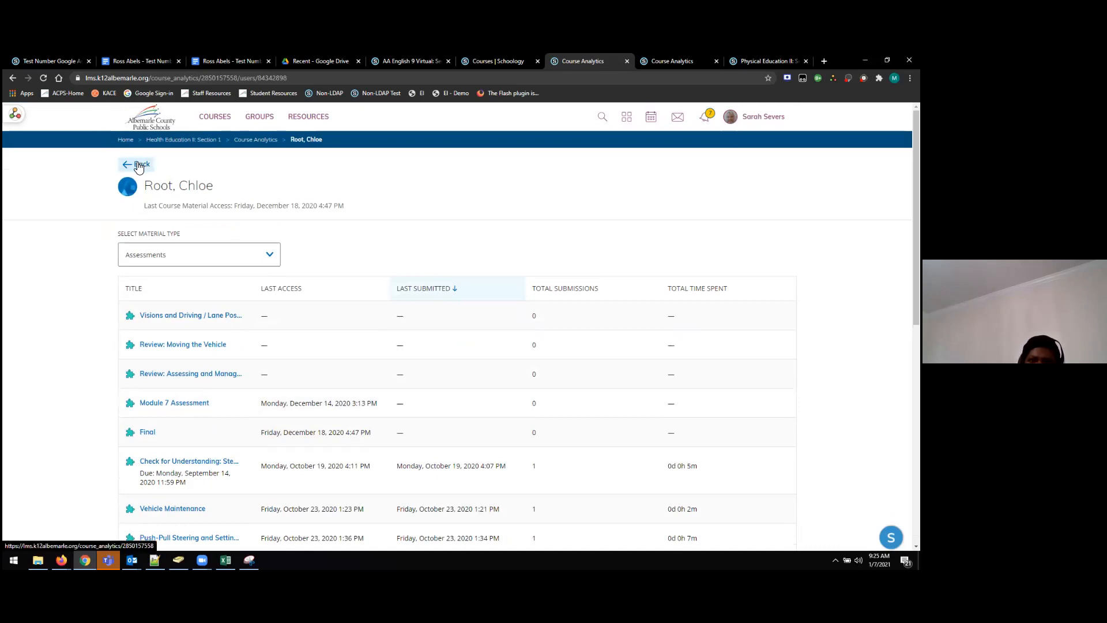
- Leave the student's analytics, return to the course materials page and head to the gradebook
{"action": "left_click", "coordinate": [138, 165]}
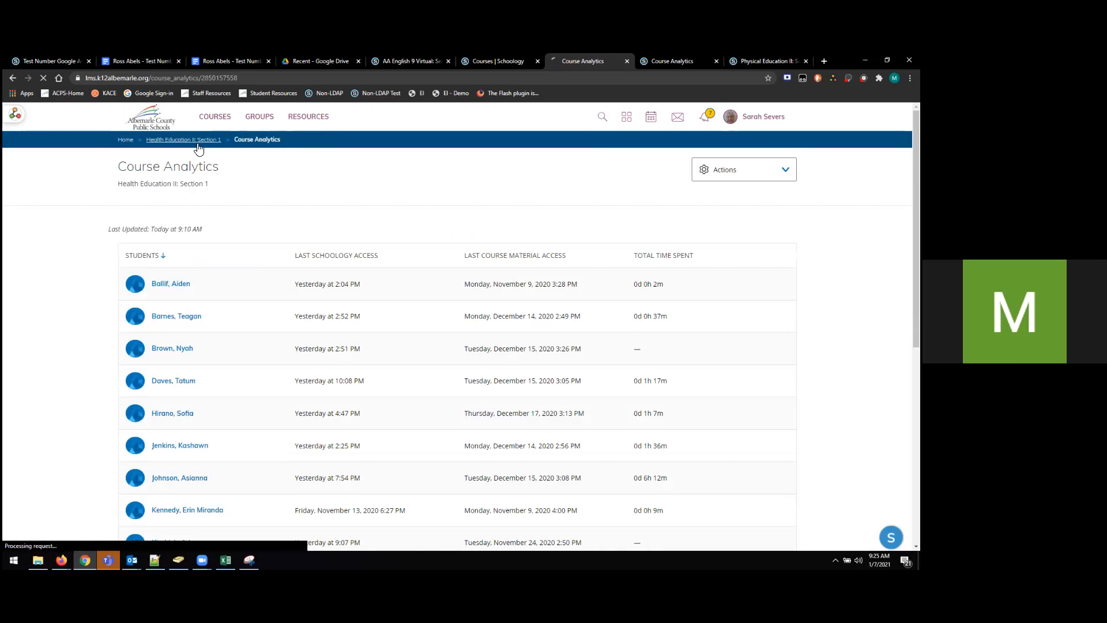
{"action": "left_click", "coordinate": [183, 140]}
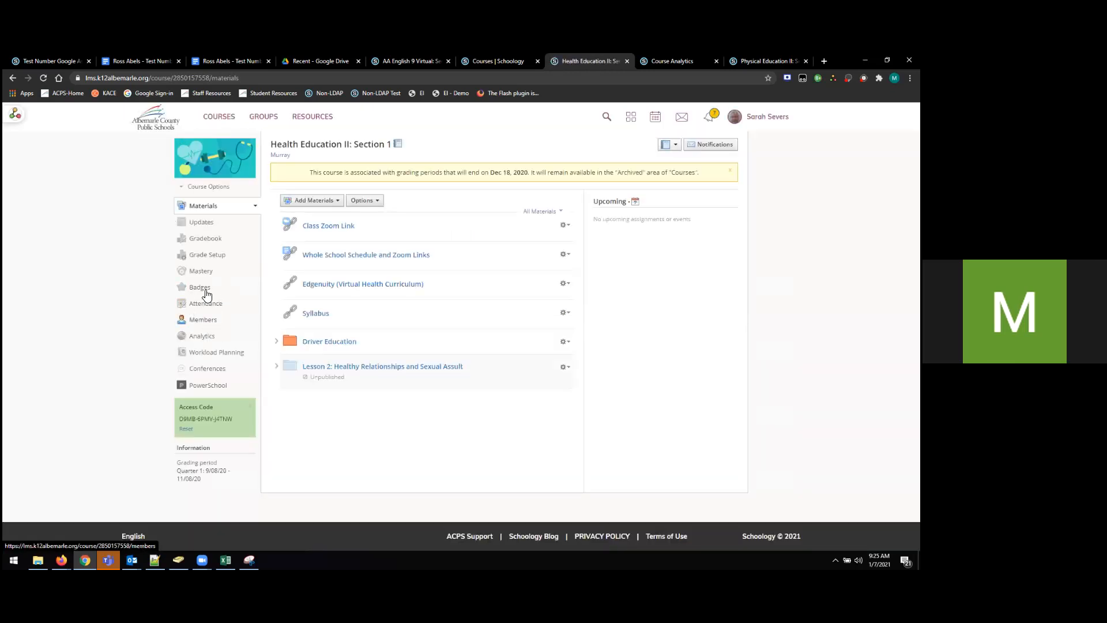
{"action": "left_click", "coordinate": [206, 237]}
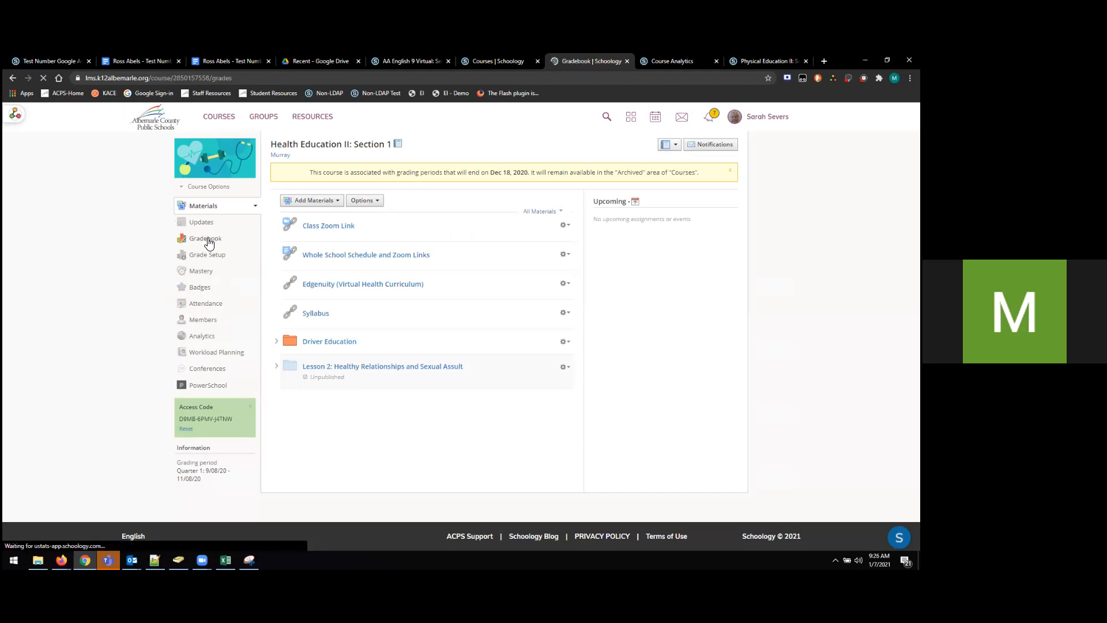
- Load the course gradebook and list the grading period choices
{"action": "left_click", "coordinate": [205, 238]}
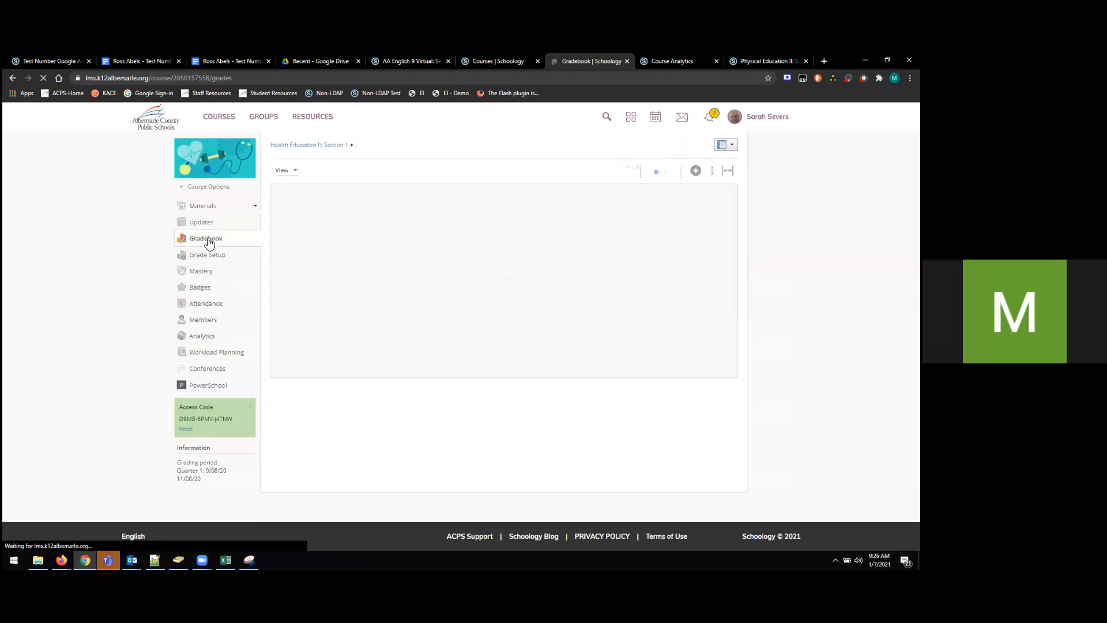
{"action": "left_click", "coordinate": [205, 238]}
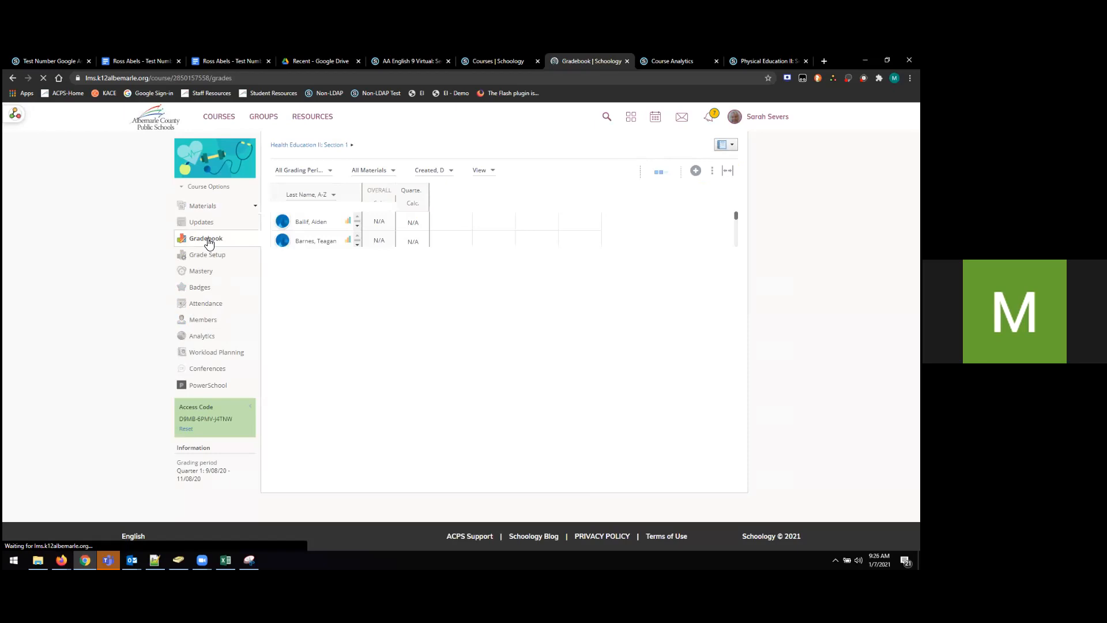
{"action": "left_click", "coordinate": [205, 237]}
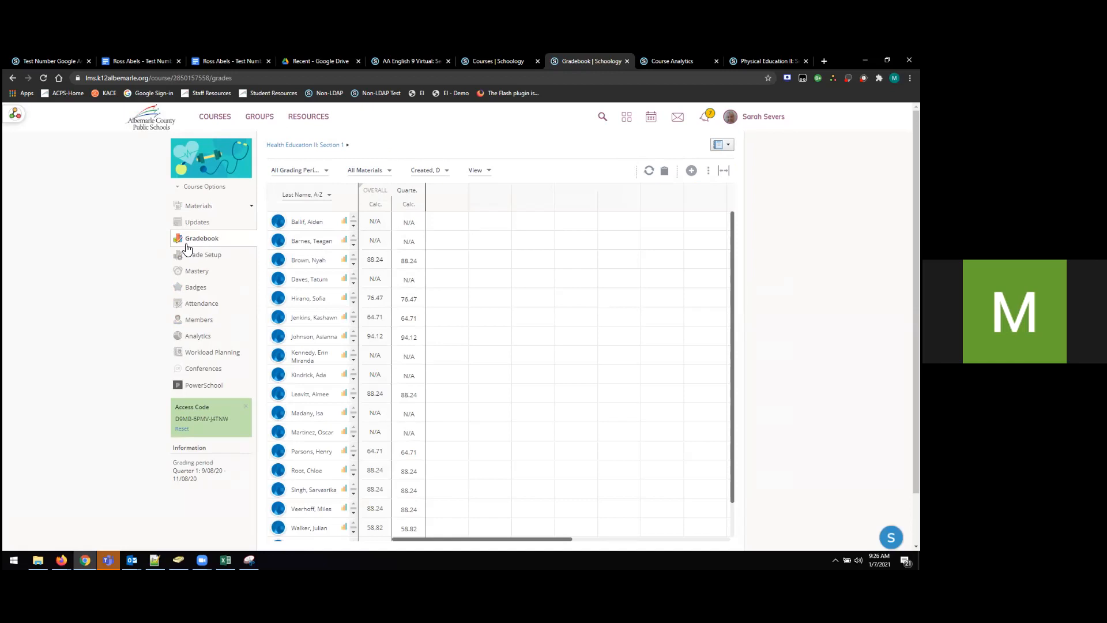
{"action": "mouse_move", "coordinate": [326, 188]}
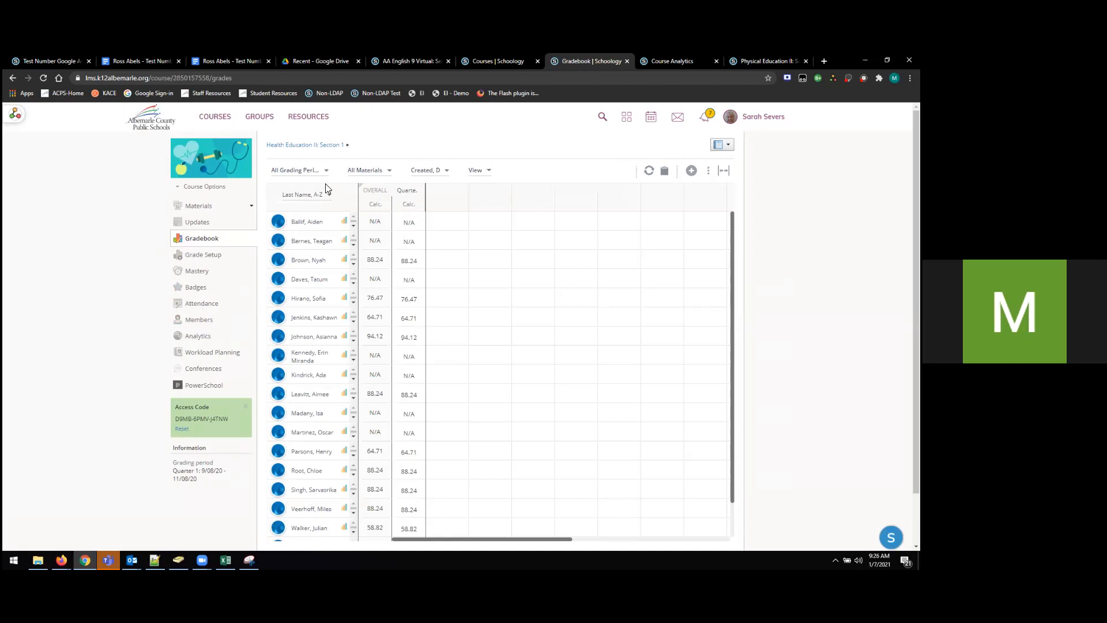
{"action": "left_click", "coordinate": [296, 170]}
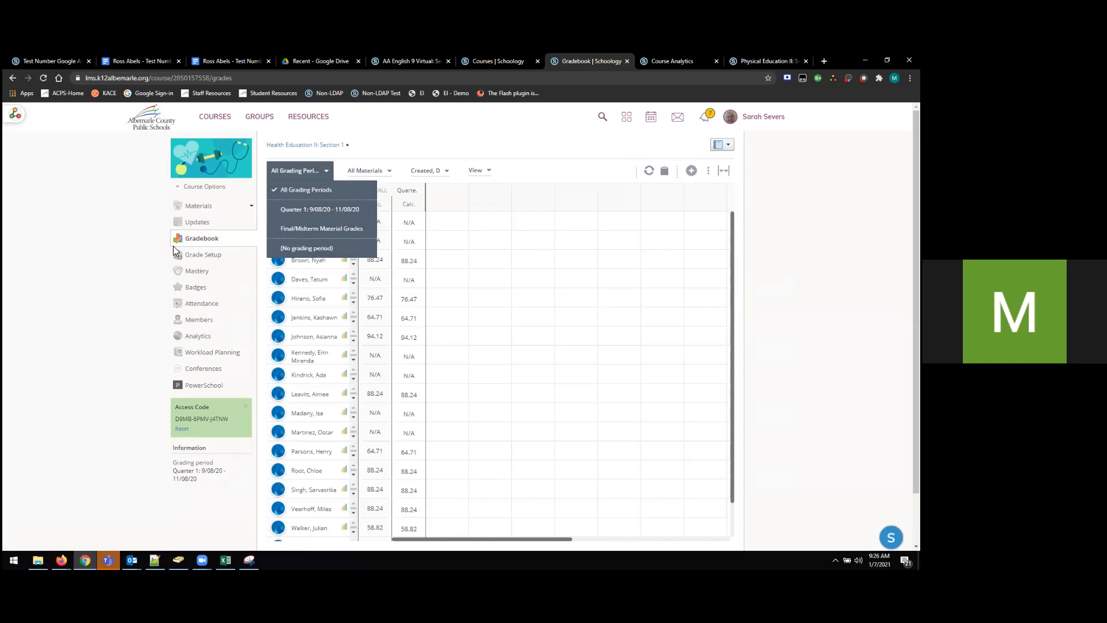
{"action": "mouse_move", "coordinate": [319, 209]}
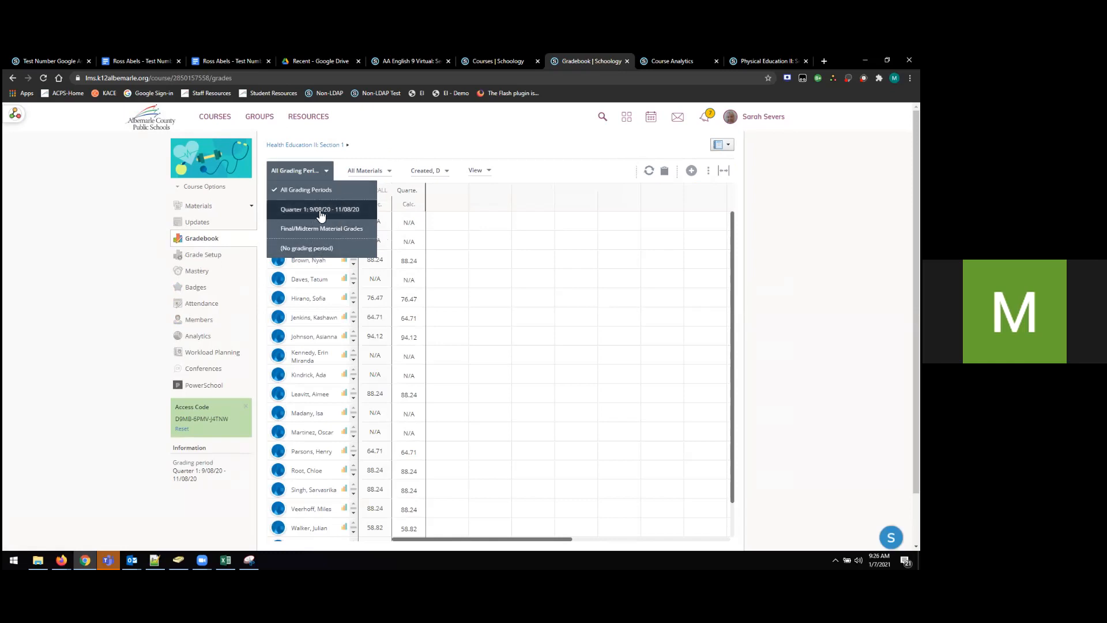
- Filter the gradebook to Quarter 1 and to (Ungraded) materials
{"action": "left_click", "coordinate": [319, 209]}
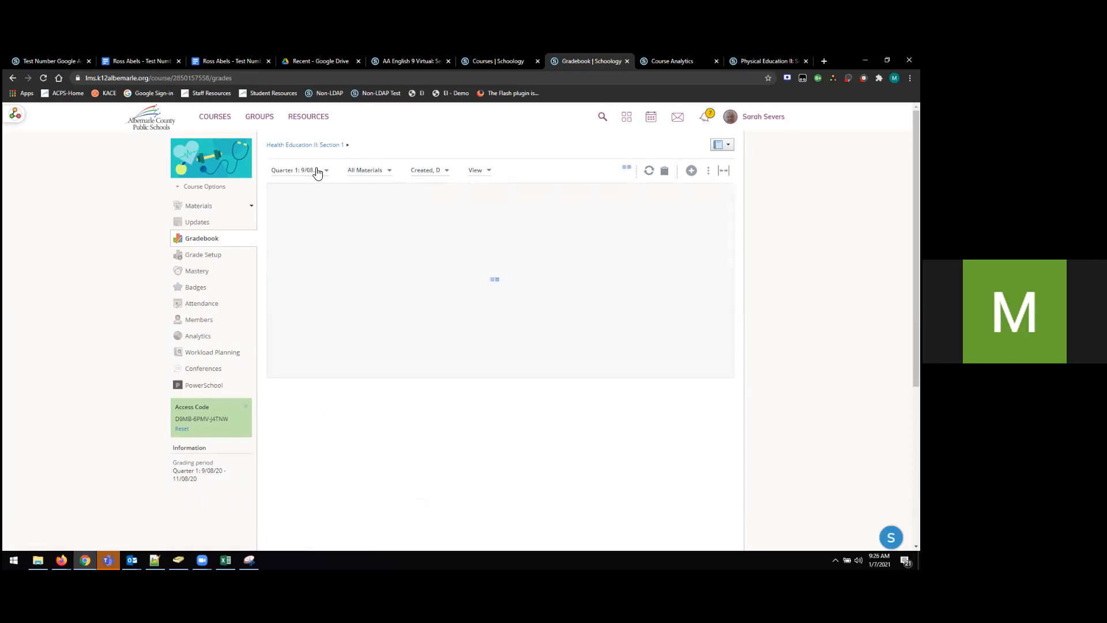
{"action": "left_click", "coordinate": [300, 171]}
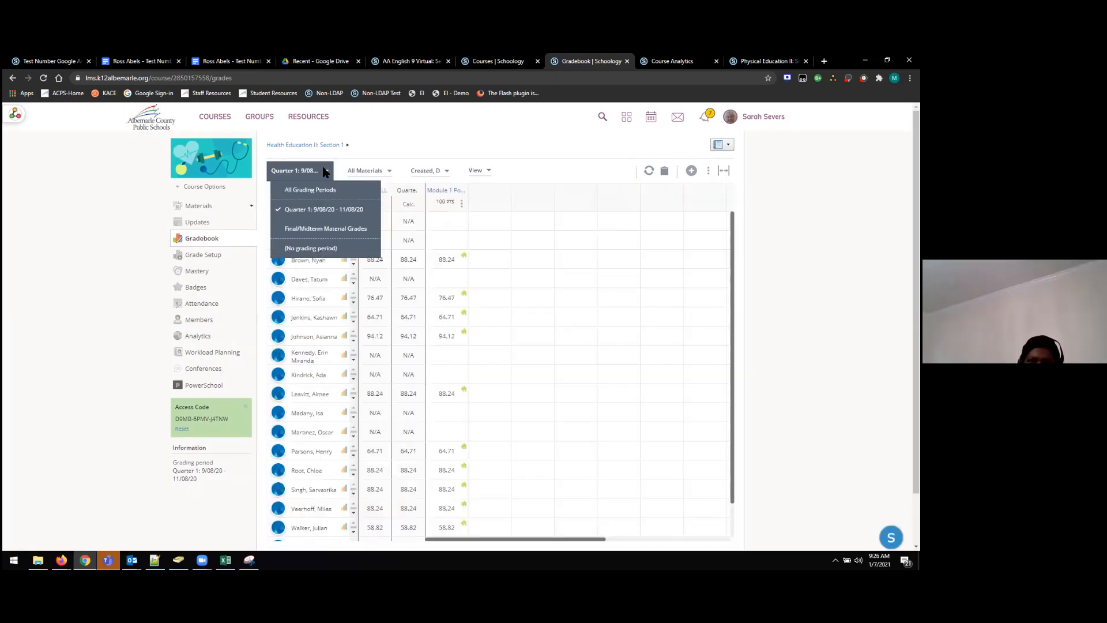
{"action": "left_click", "coordinate": [300, 171]}
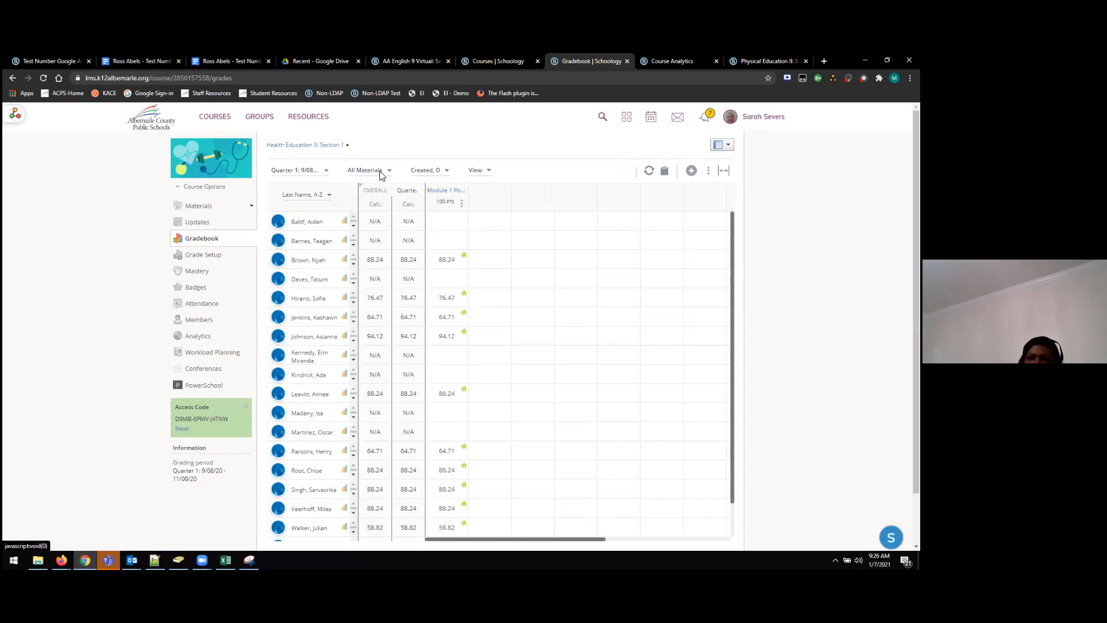
{"action": "left_click", "coordinate": [368, 171]}
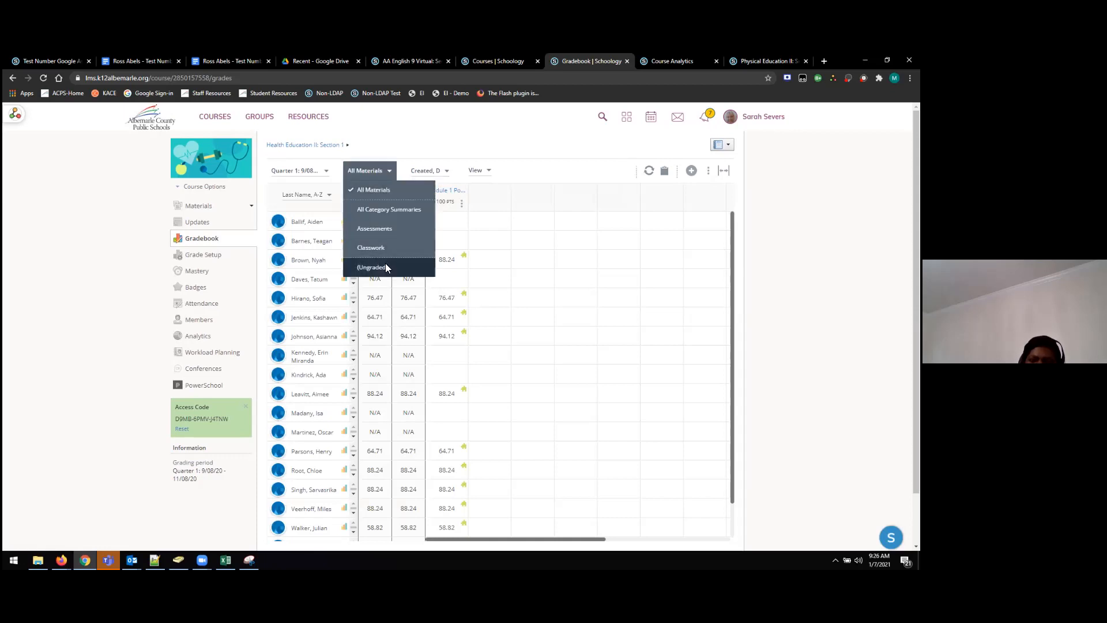
{"action": "left_click", "coordinate": [372, 266]}
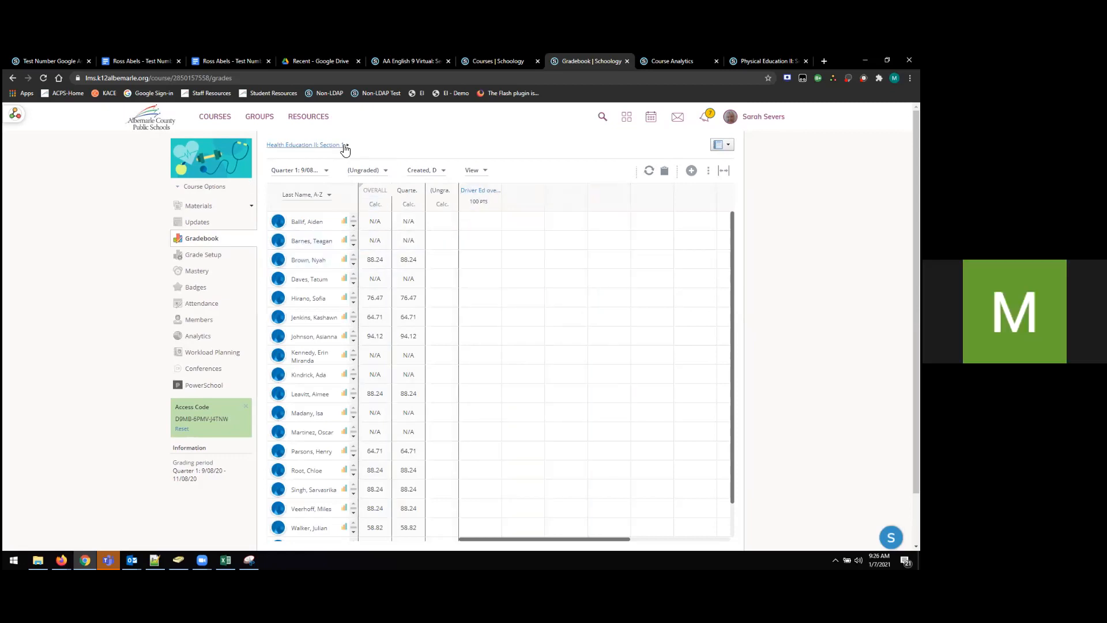
{"action": "mouse_move", "coordinate": [483, 197]}
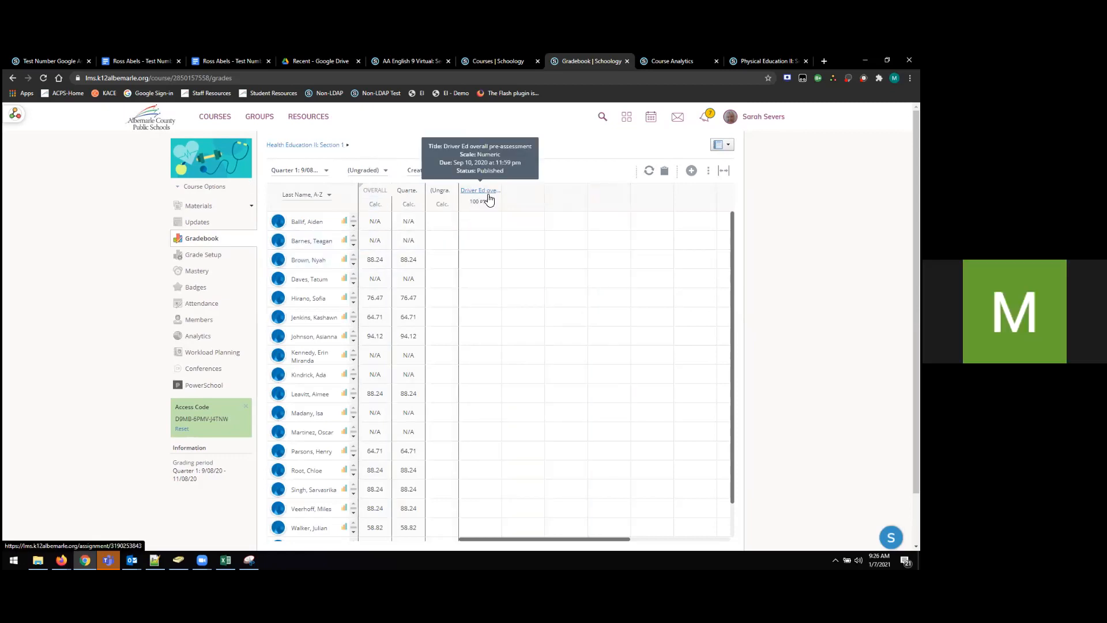